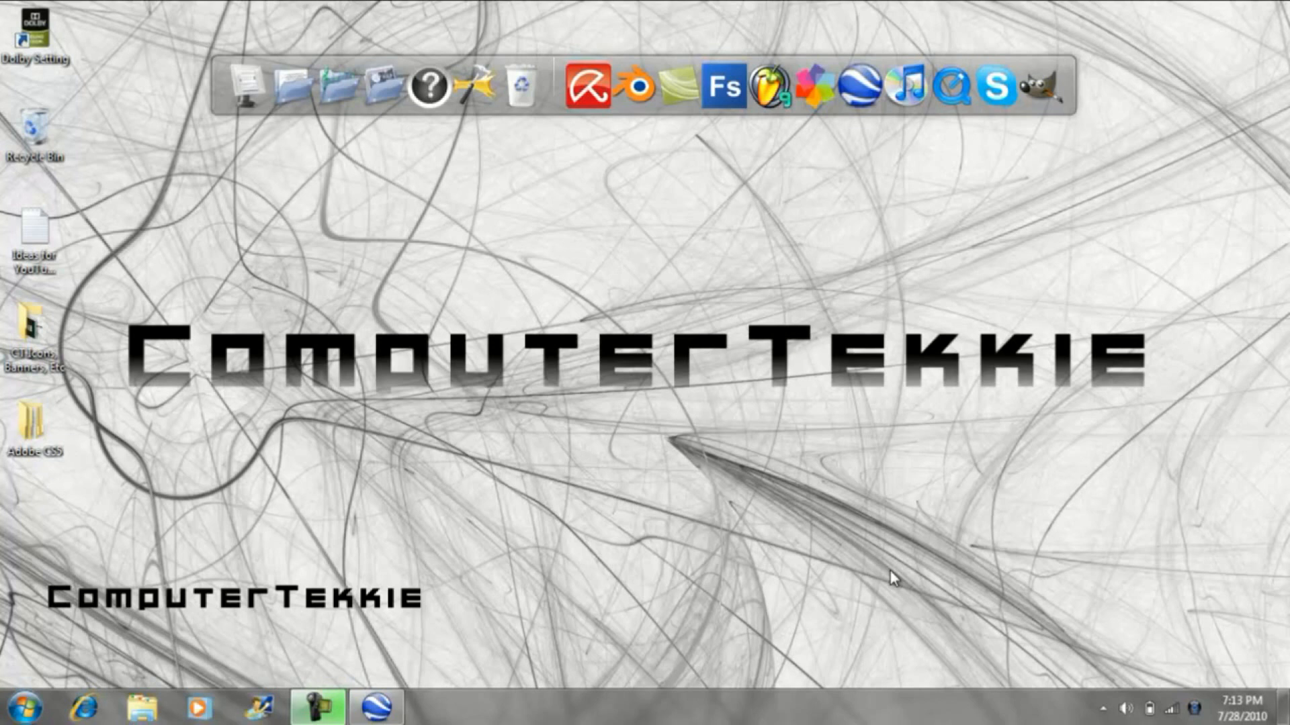
{"action": "mouse_move", "coordinate": [810, 331]}
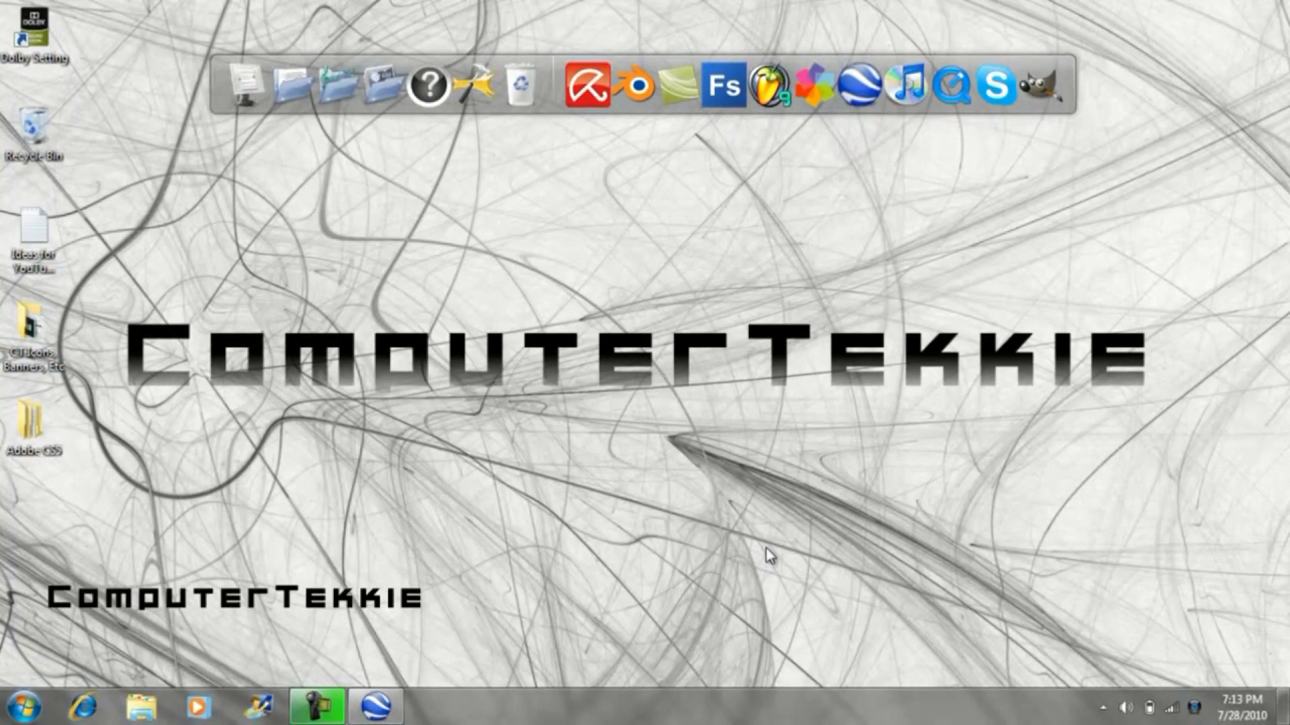
{"action": "mouse_move", "coordinate": [726, 554]}
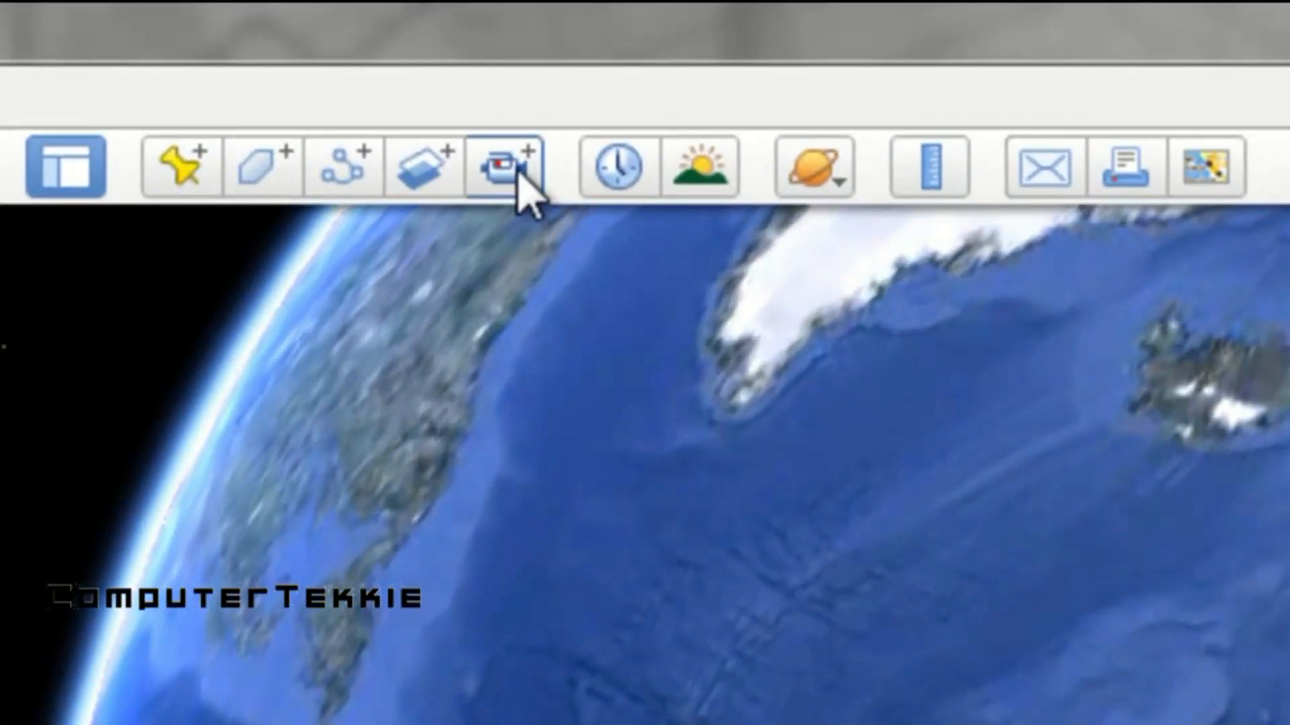
{"action": "mouse_move", "coordinate": [501, 166]}
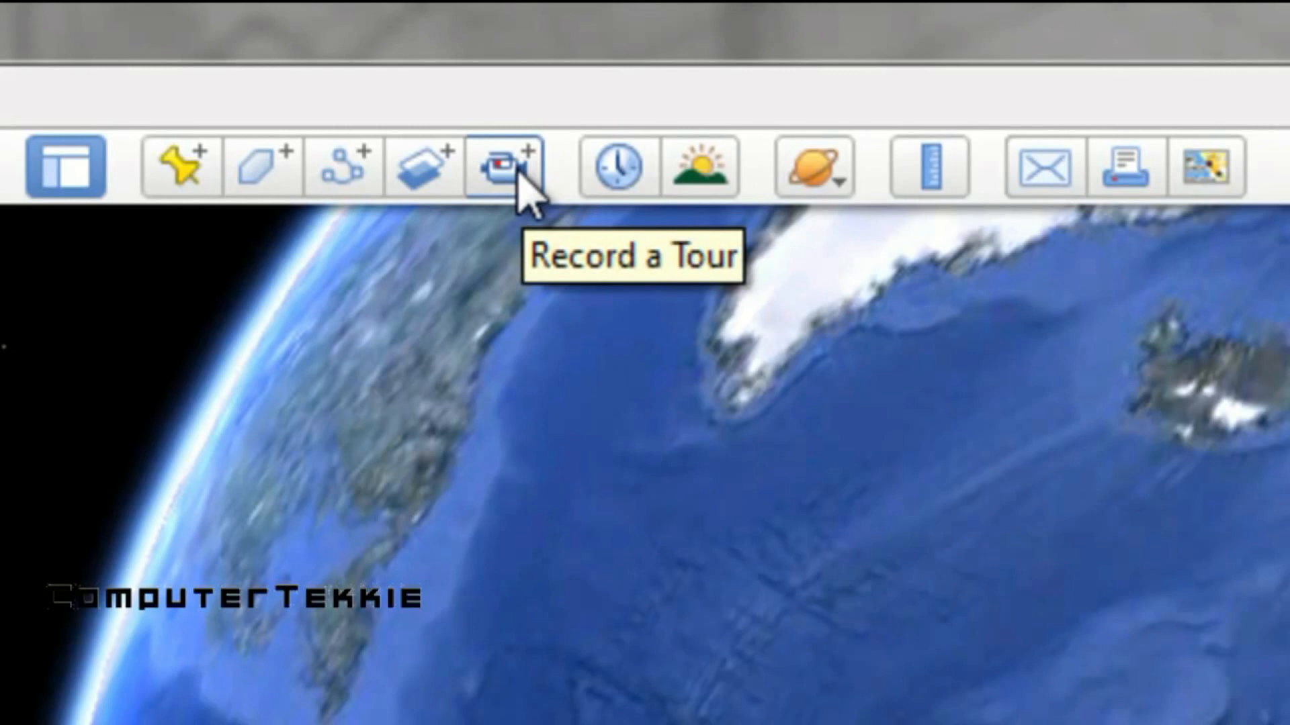
Bring up the tour recorder from the toolbar, timer at 00:00.
{"action": "left_click", "coordinate": [504, 163]}
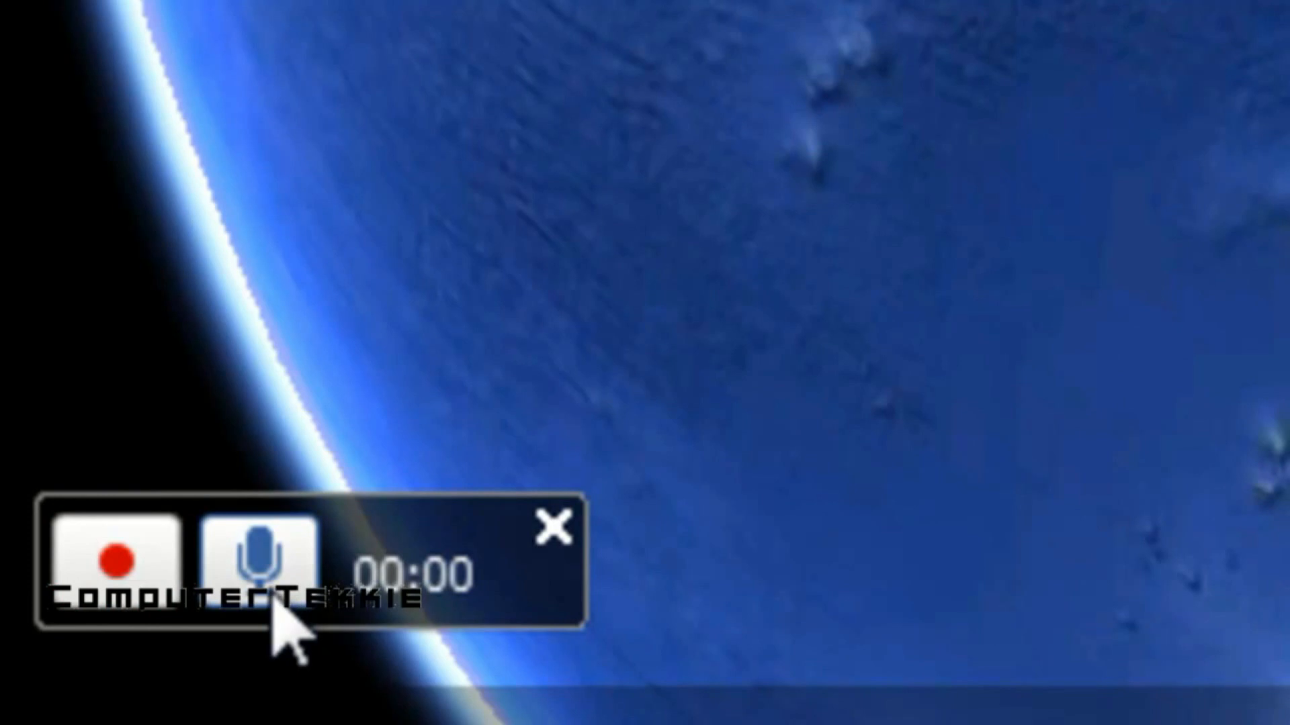
Start recording the tour and fly to Paris, France along the Seine.
{"action": "left_click", "coordinate": [116, 559]}
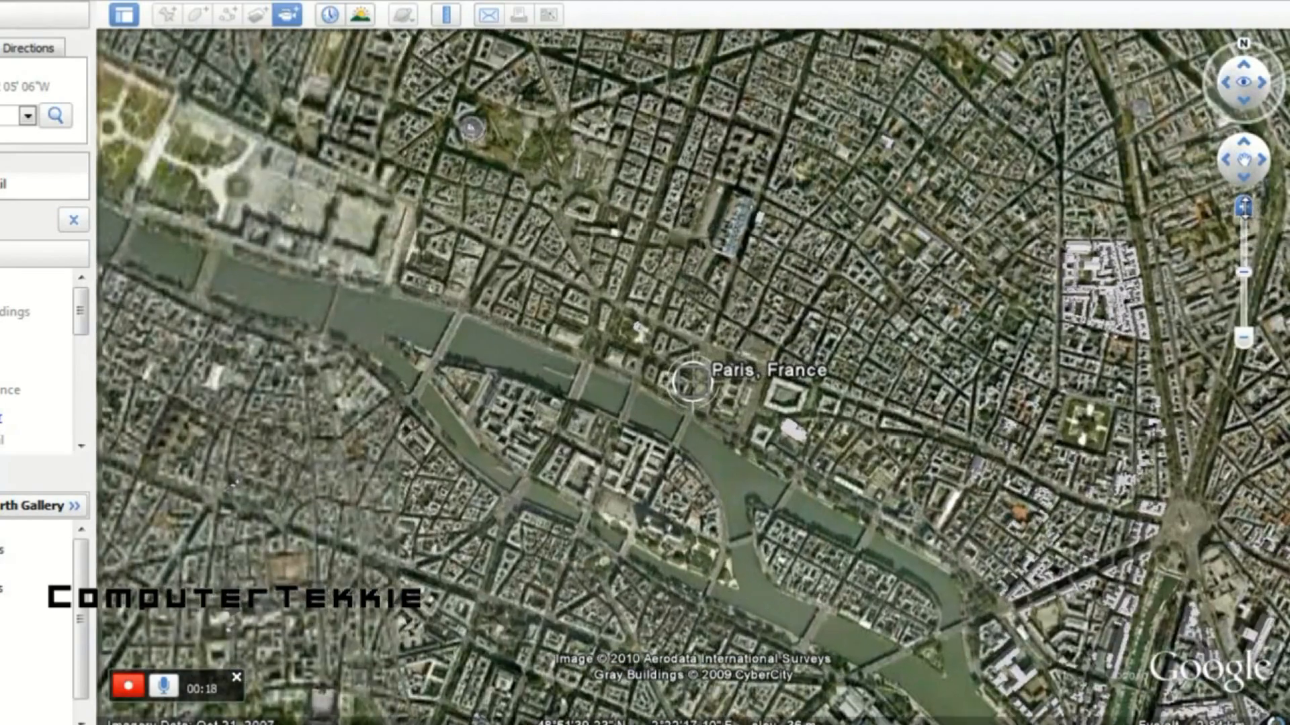
Navigate across Paris while the recording runs to 01:10.
{"action": "left_click", "coordinate": [1244, 203]}
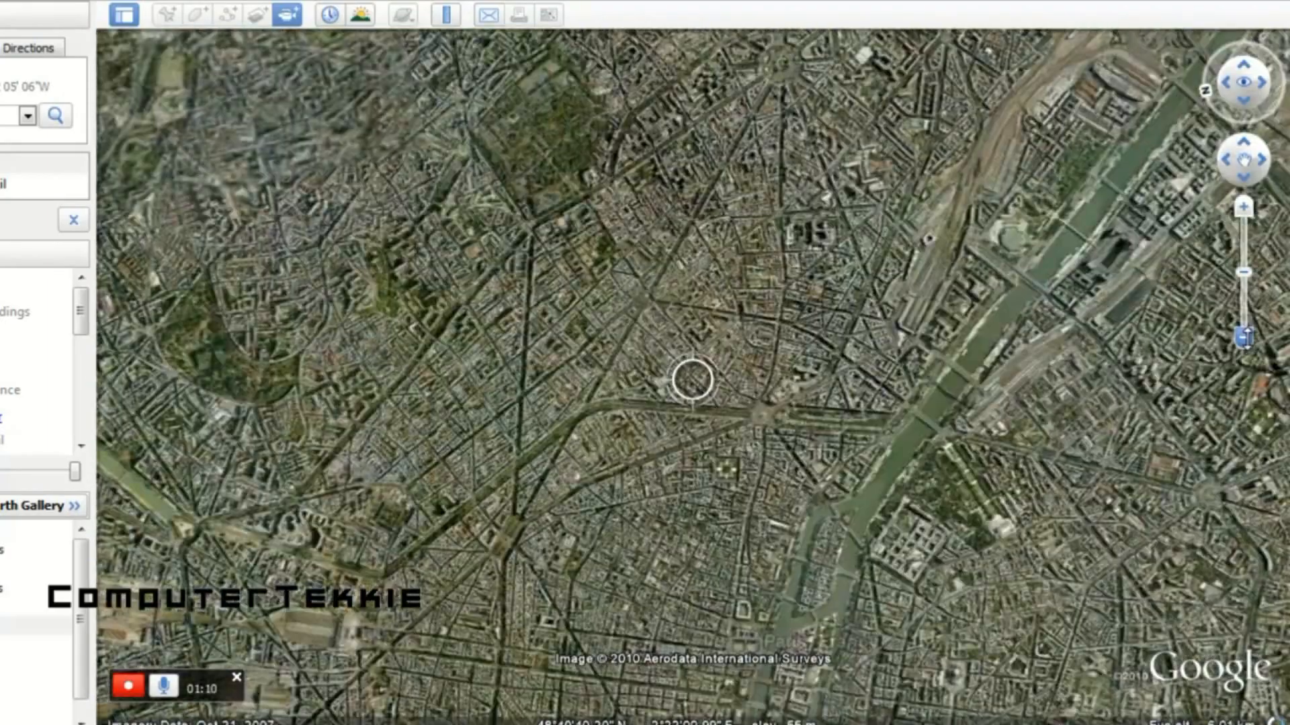
Fly the recording view to New York, NY, reaching 01:34.
{"action": "left_click", "coordinate": [1240, 338]}
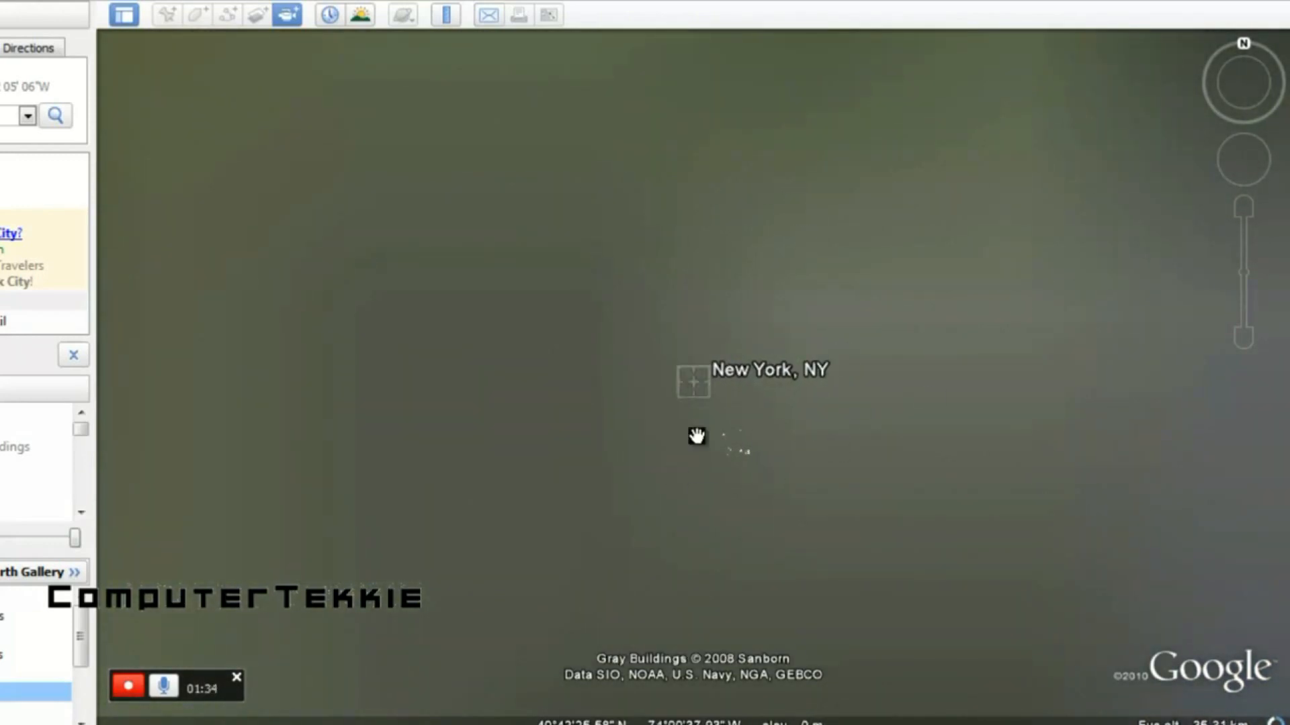
{"action": "left_click", "coordinate": [692, 381]}
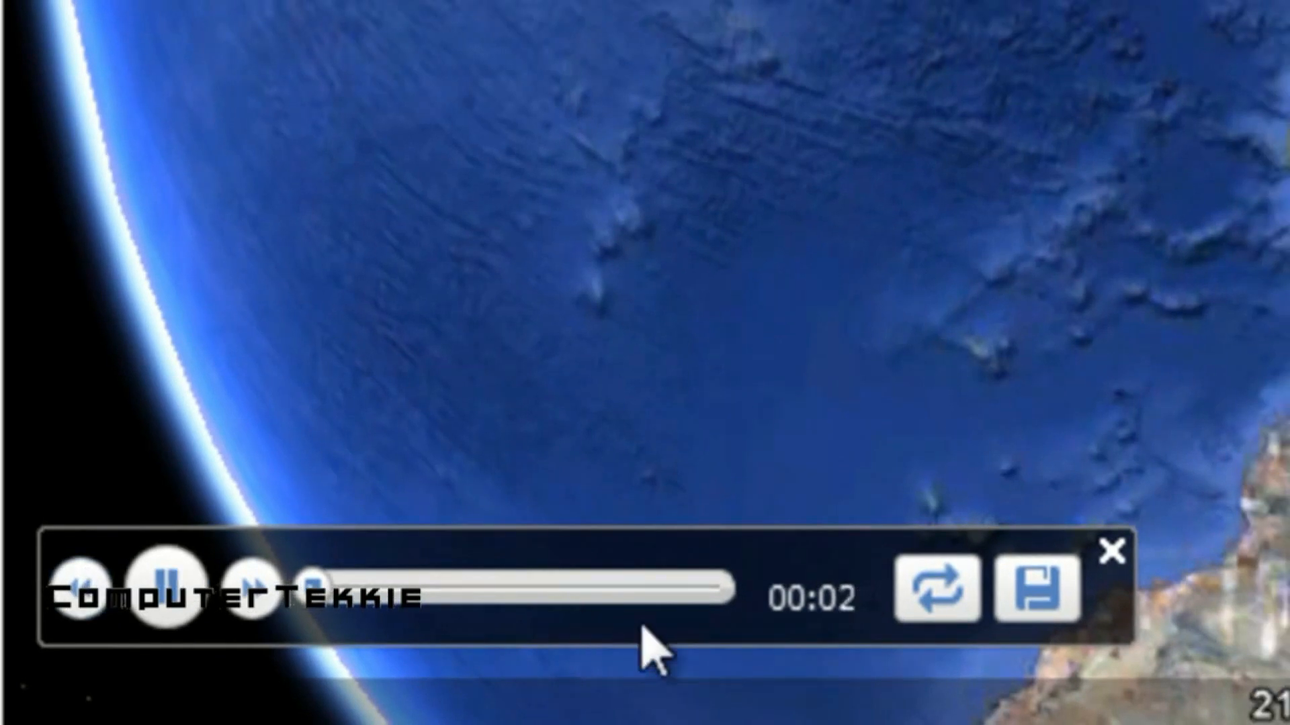
{"action": "mouse_move", "coordinate": [884, 637]}
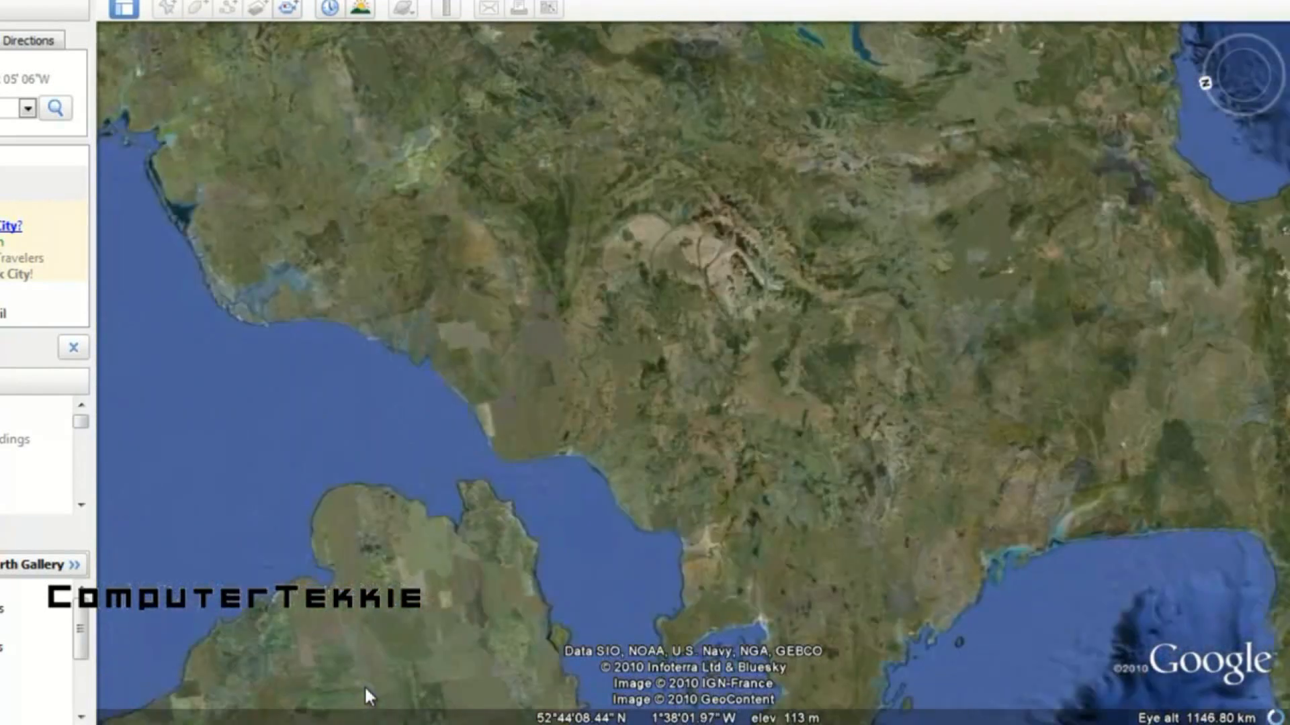
Play back the tour from the globe down over France toward New York City.
{"action": "scroll", "scroll_direction": "down", "scroll_amount": 3}
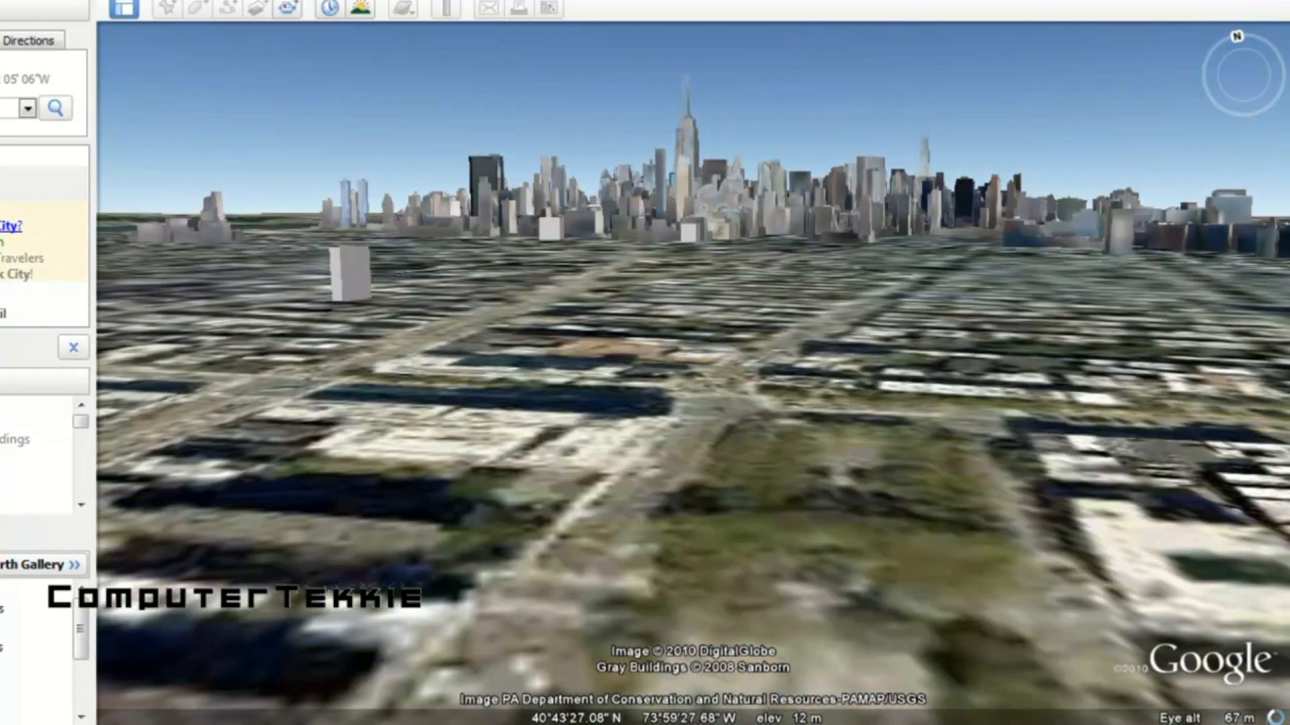
Watch playback fly low over Manhattan until the tour ends at 02:55.
{"action": "scroll", "scroll_direction": "down", "scroll_amount": 3}
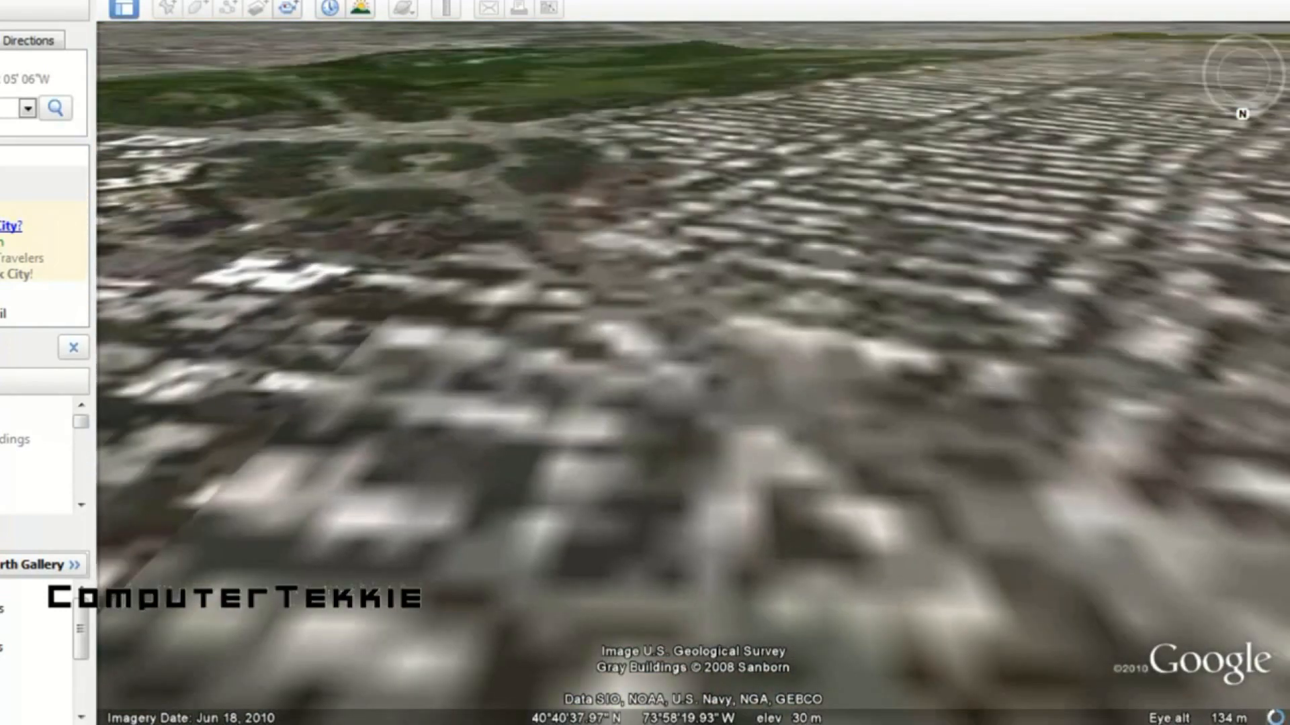
{"action": "scroll", "scroll_direction": "down", "scroll_amount": 3}
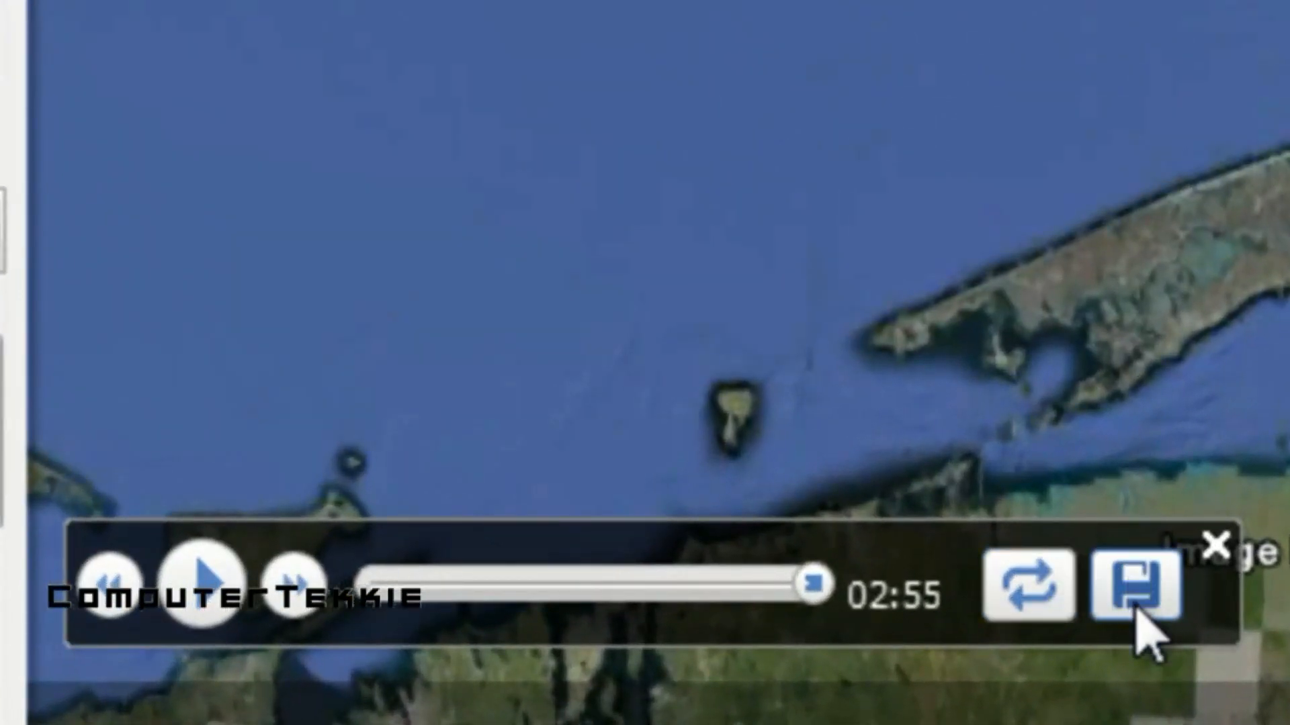
Bring up the Save Tour dialog, dismiss it, then reopen it to save.
{"action": "left_click", "coordinate": [1141, 587]}
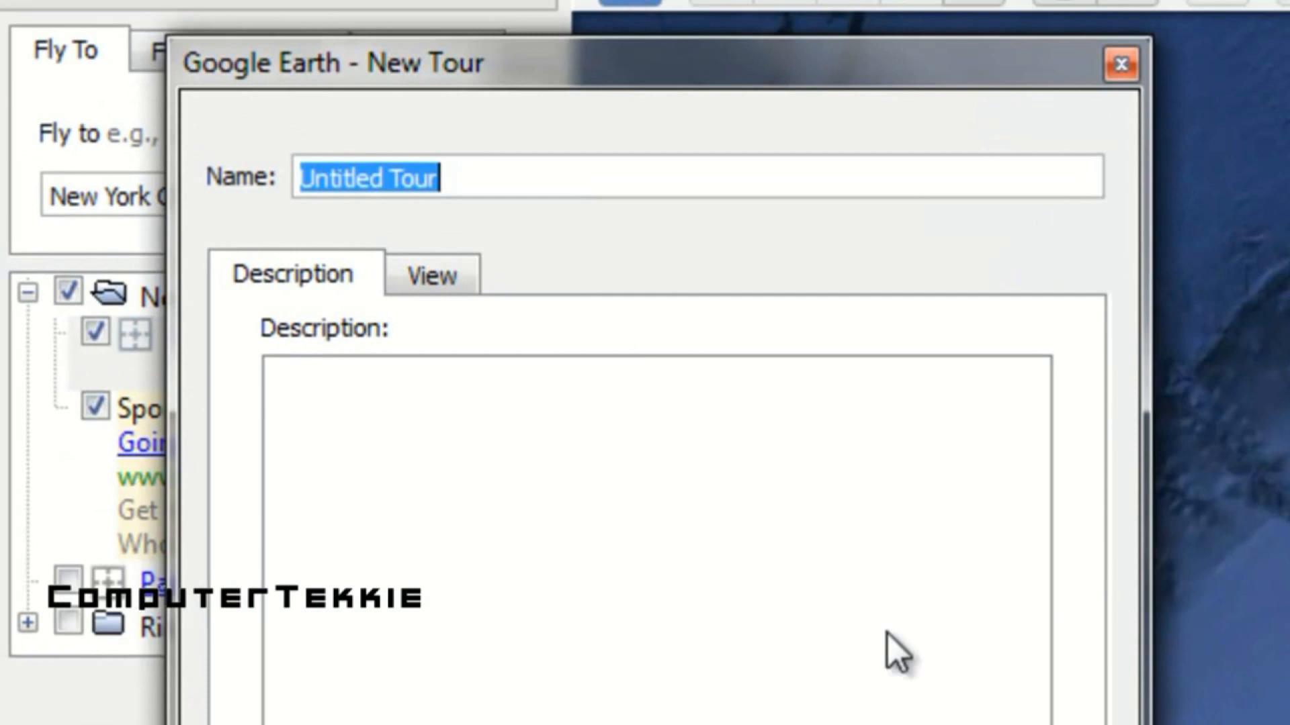
{"action": "left_click", "coordinate": [1120, 64]}
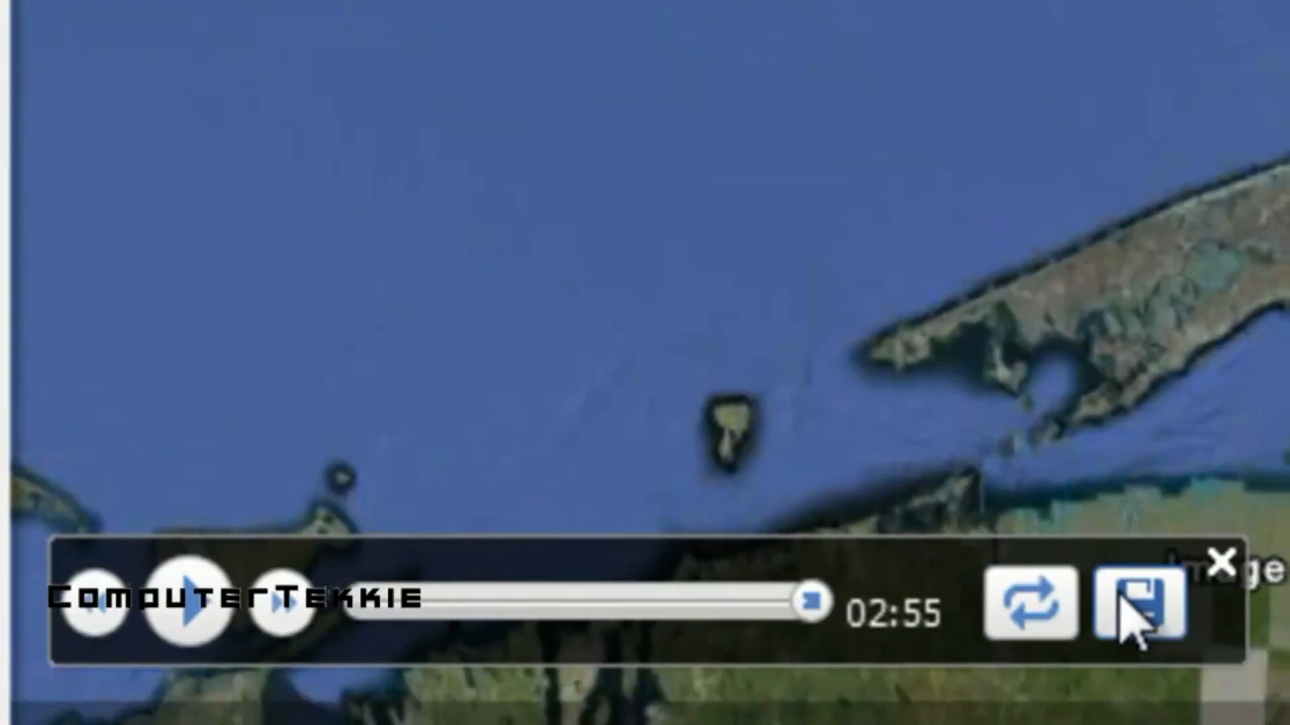
{"action": "left_click", "coordinate": [1141, 607]}
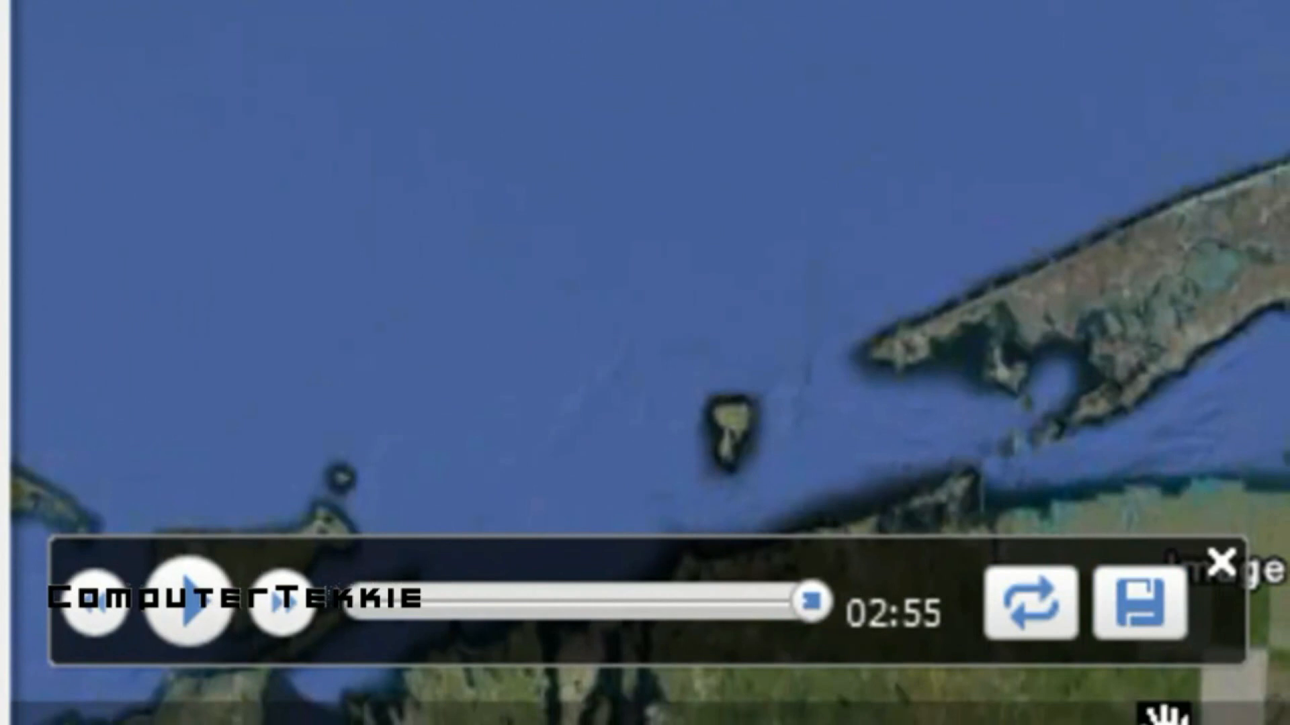